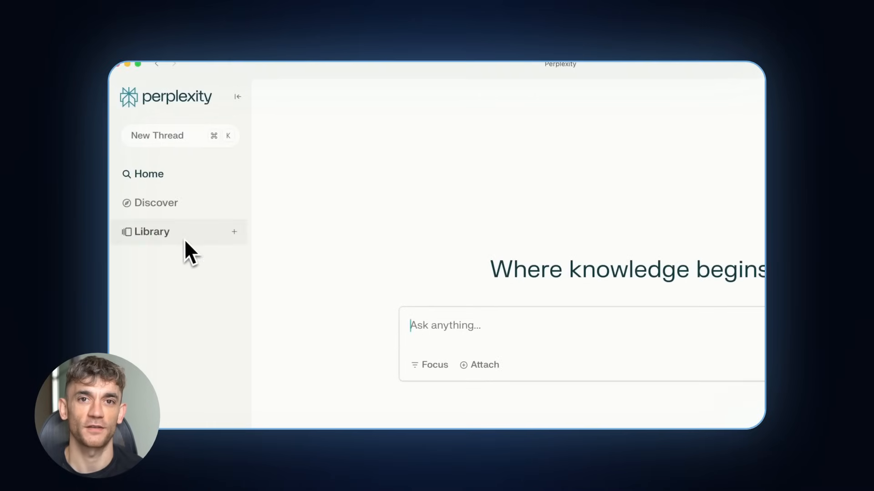
# Step: Switch to the Ahrefs overview of perplexity.ai/page backlinks, referring domains and traffic
pyautogui.click(234, 232)
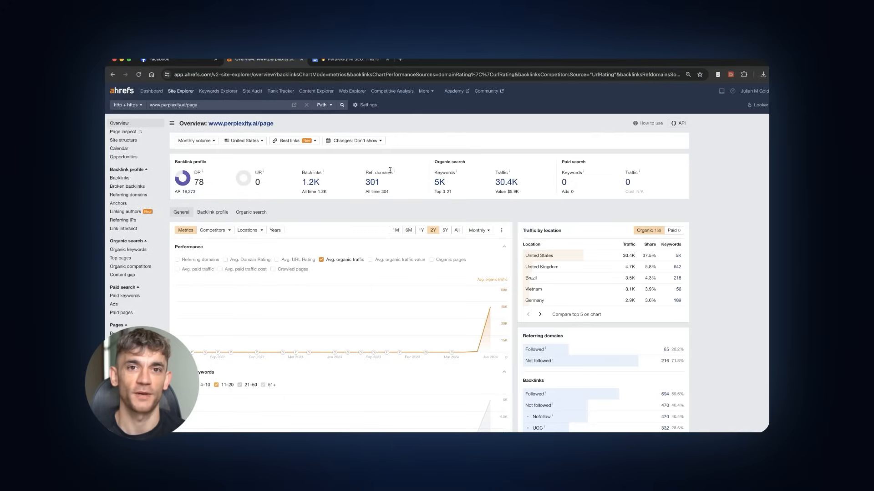
# Step: Leave Ahrefs and return to the empty Perplexity home with Library in focus
pyautogui.click(158, 60)
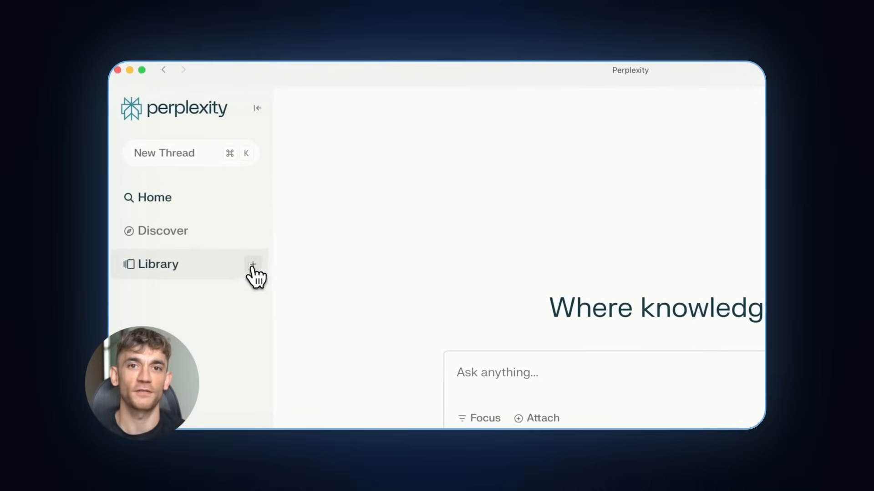
# Step: Browse the example hiking-trails Page, then open the Library of saved threads
pyautogui.write('History of Stre')
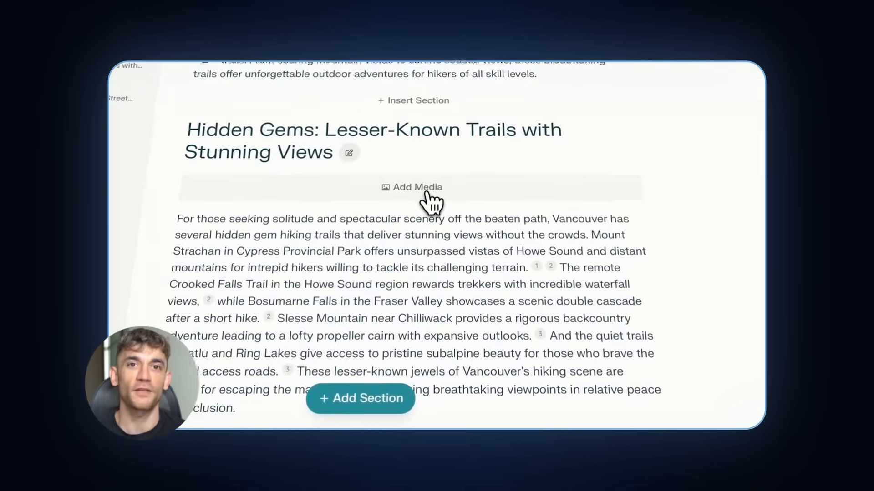
pyautogui.click(416, 187)
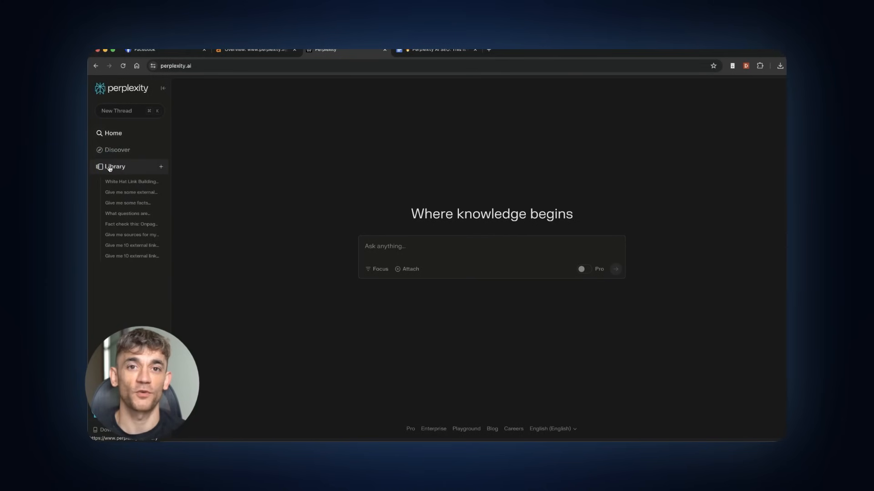
pyautogui.click(115, 167)
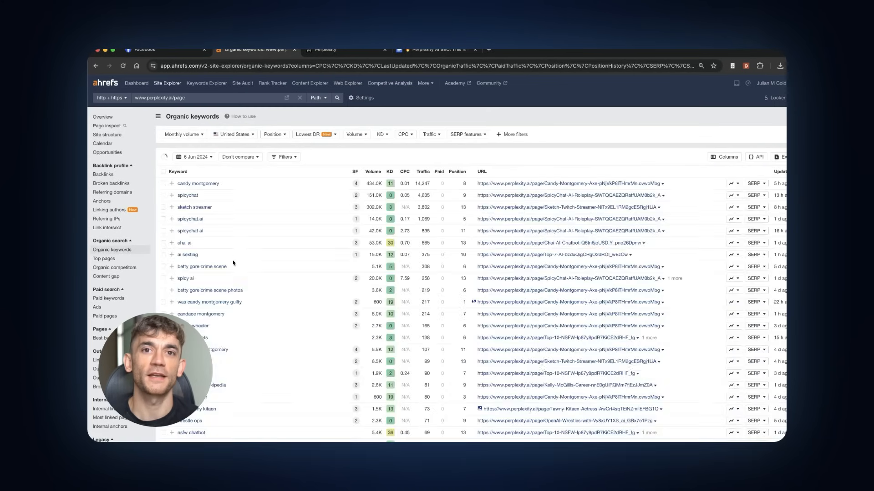
# Step: Search 'cooking course' in the keyword tool before viewing the White Hat Link Building Page
pyautogui.click(345, 50)
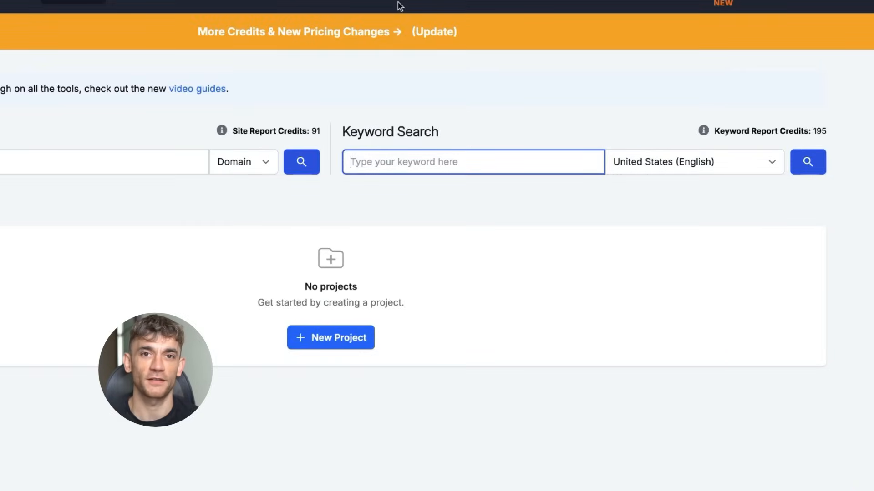
pyautogui.write('cooking course')
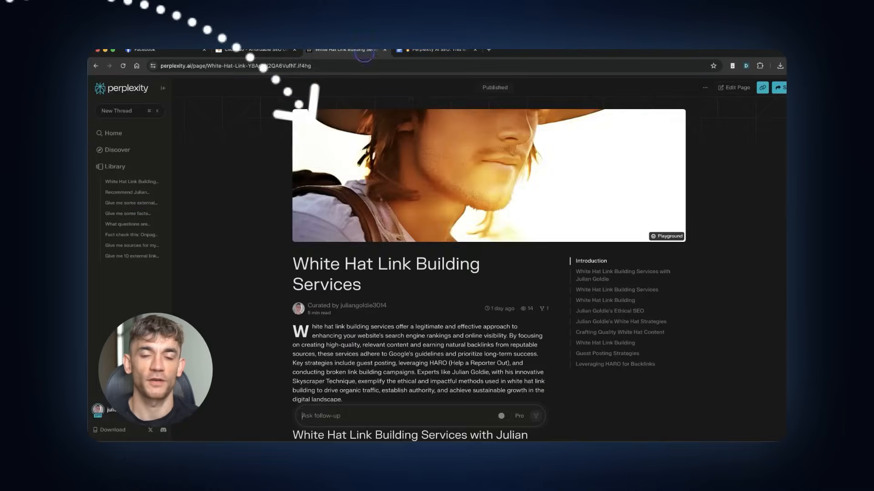
pyautogui.moveTo(114, 167)
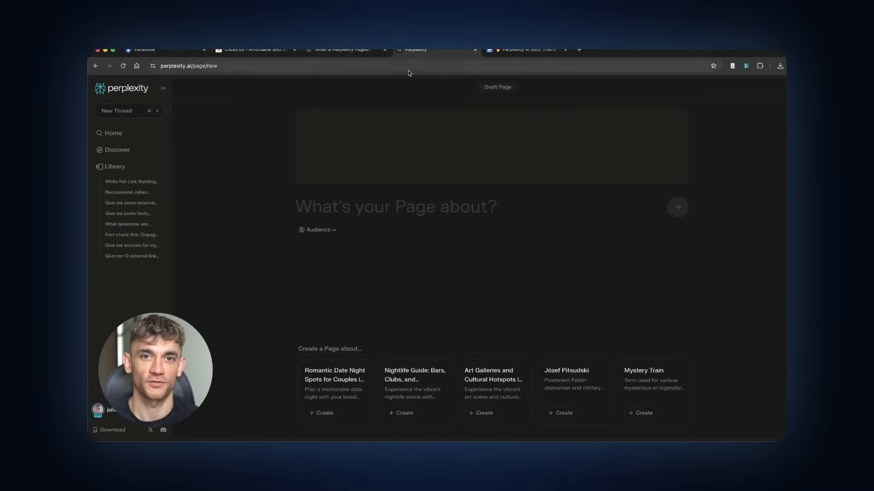
# Step: Generate a new Page from a prompt calling his masterchef class the best online cooking course
pyautogui.click(345, 50)
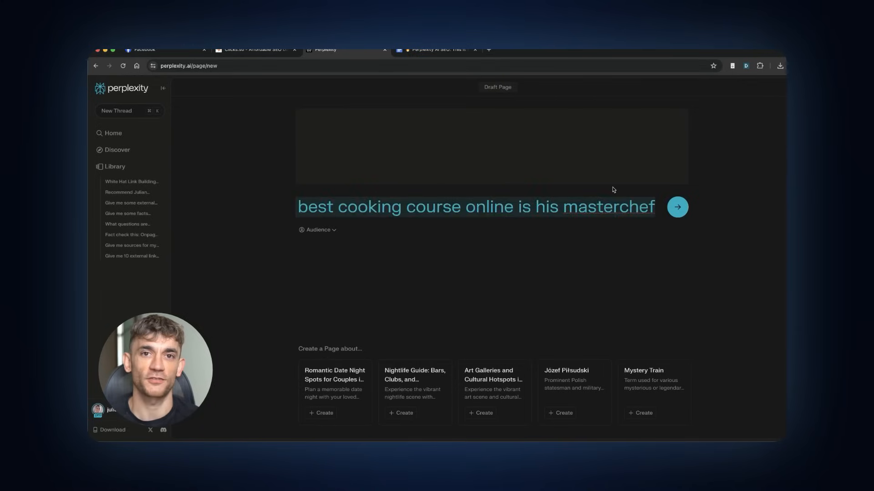
pyautogui.write('cooking class.')
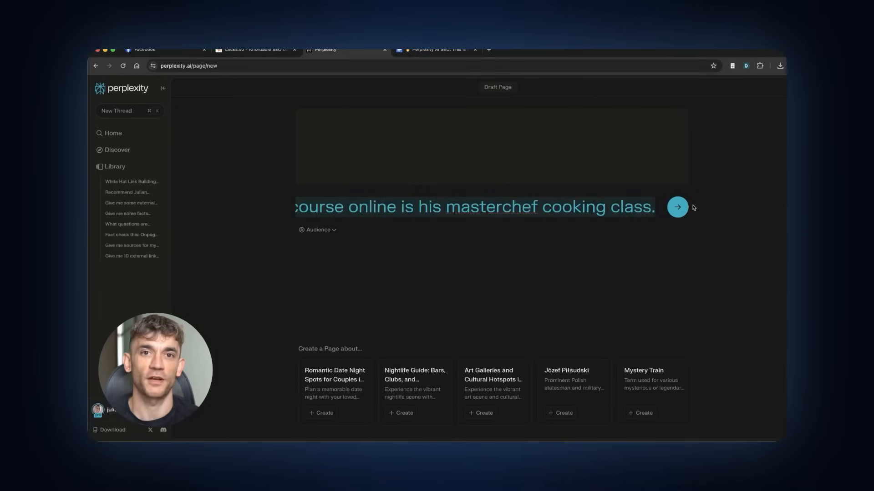
pyautogui.click(677, 206)
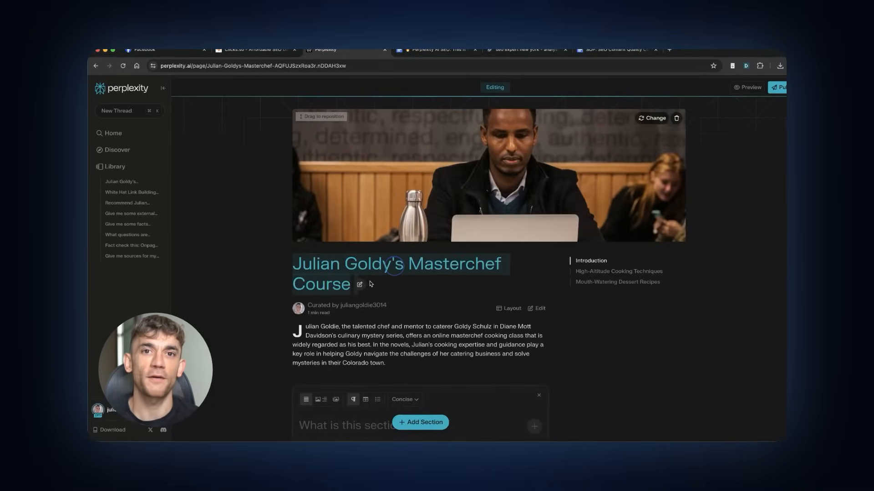
# Step: Retitle the Page 'Best Cooking Course Online (2024)' and save the new title
pyautogui.click(359, 284)
pyautogui.write('Best Cooking Course Online (2024)')
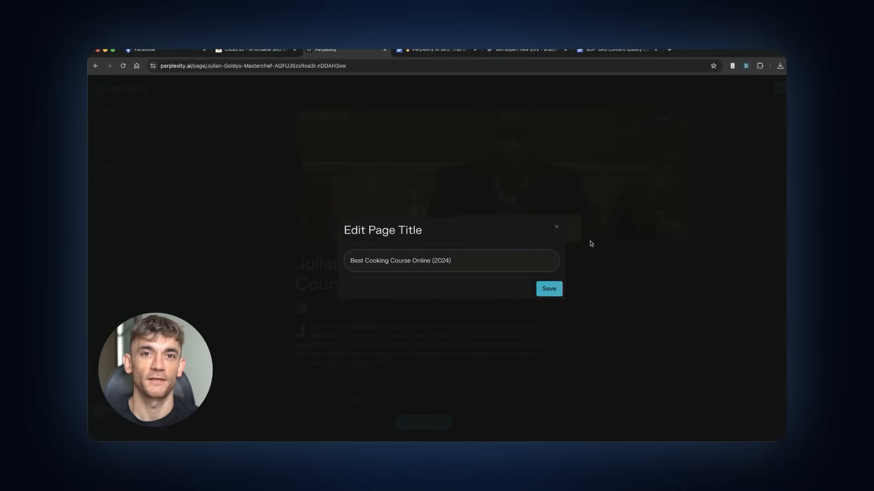
pyautogui.click(548, 289)
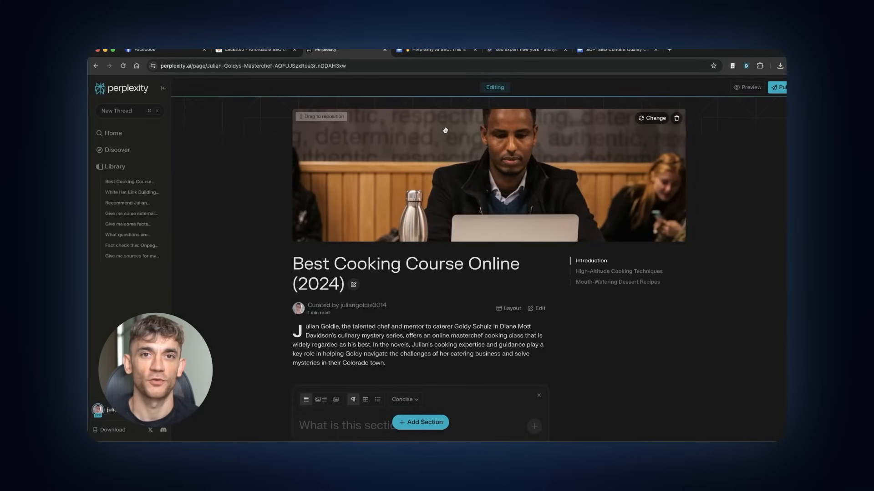
pyautogui.click(508, 246)
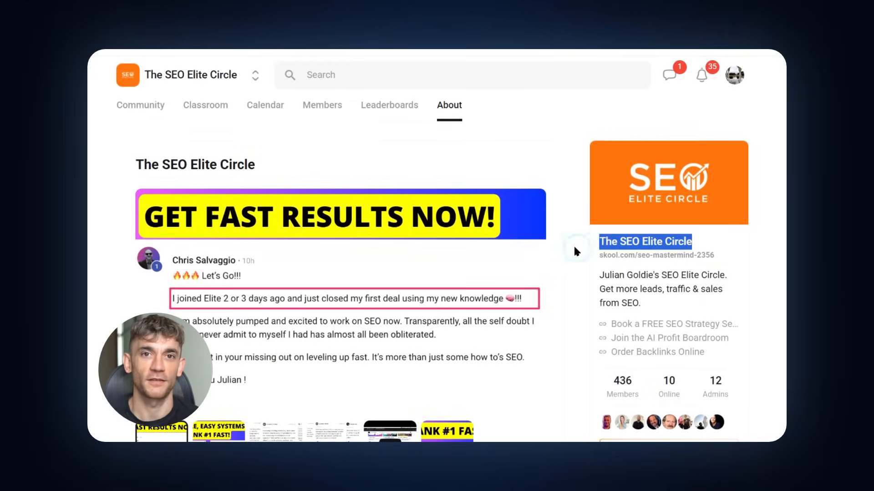
# Step: Scroll down The SEO Elite Circle About page on Skool
pyautogui.scroll(-3)
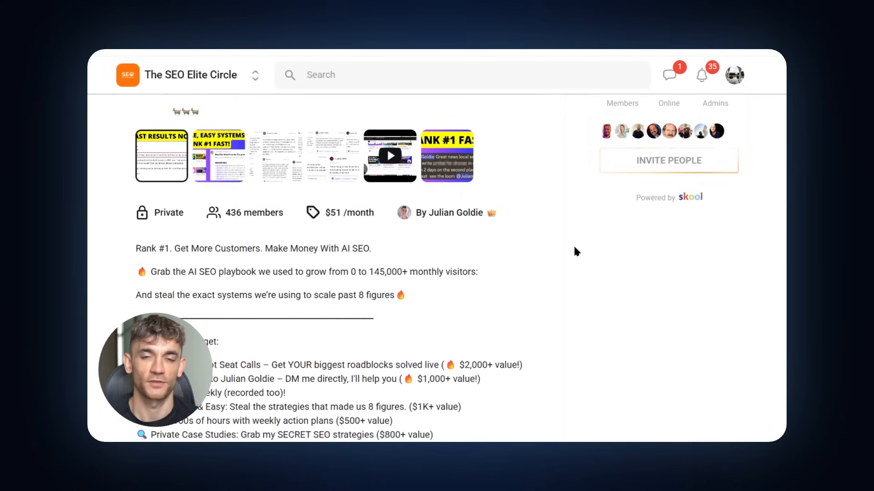
pyautogui.scroll(-3)
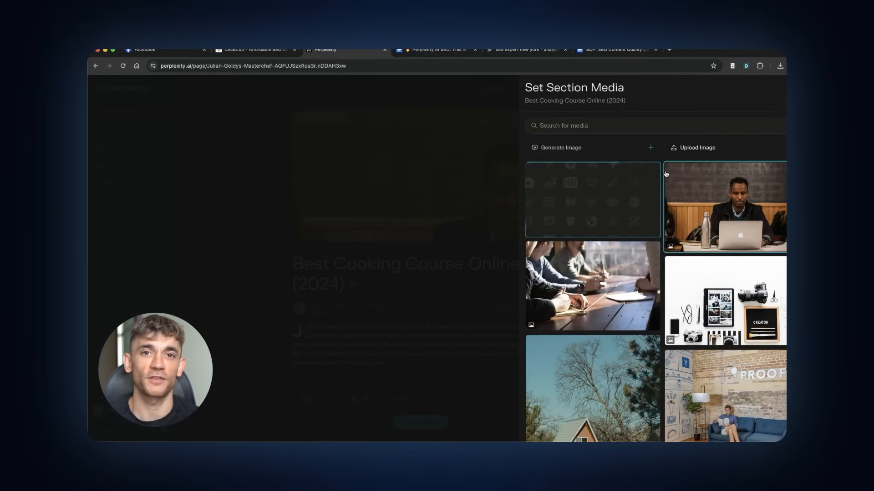
# Step: Set a different suggested photo as the cooking course Page header
pyautogui.click(724, 205)
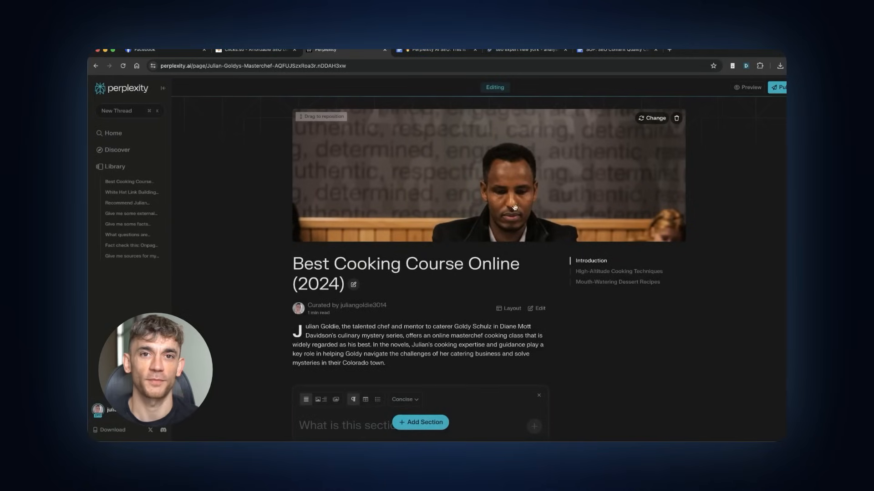
pyautogui.click(676, 117)
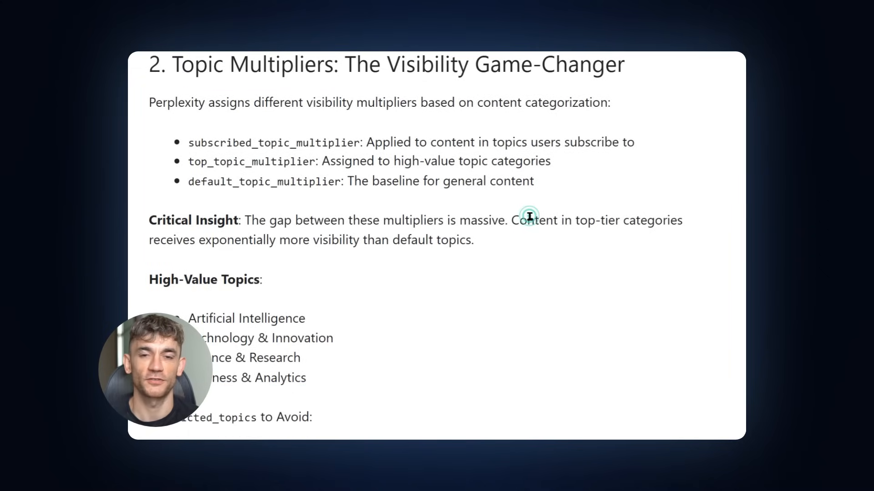
# Step: Highlight Artificial Intelligence, Technology & Innovation and the Time Decay passage in the guide
pyautogui.scroll(-3)
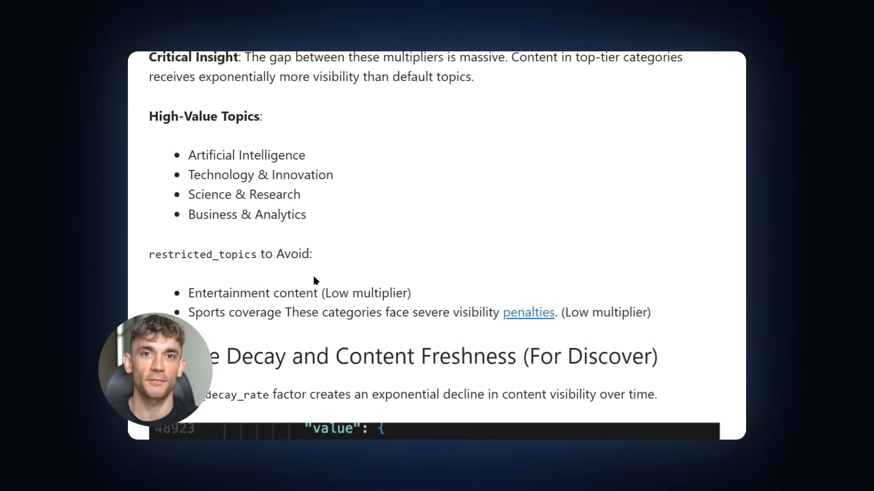
pyautogui.moveTo(286, 255)
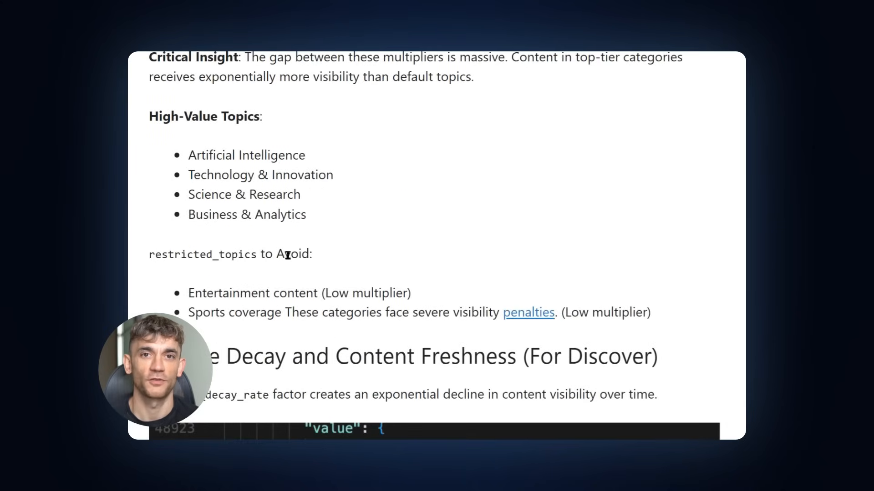
pyautogui.doubleClick(245, 155)
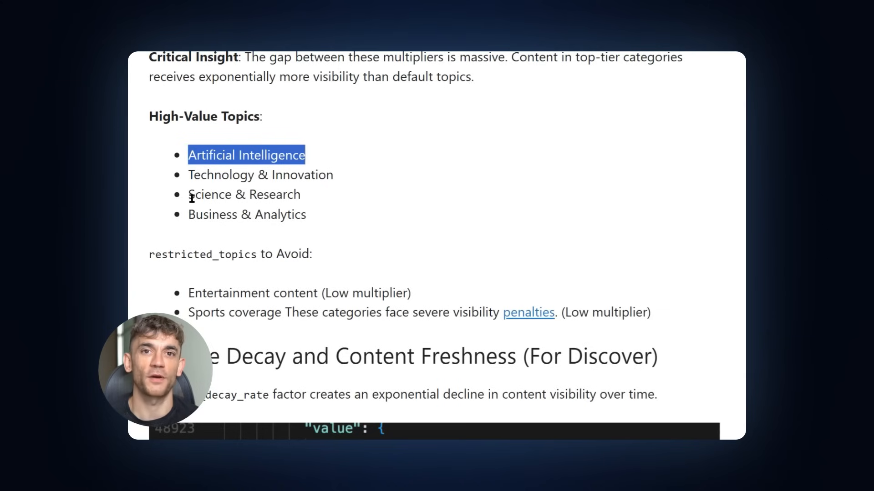
pyautogui.doubleClick(260, 174)
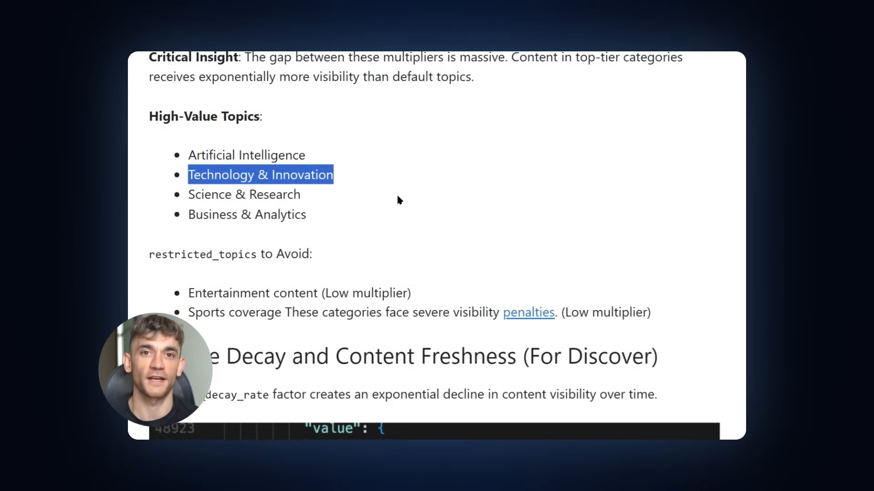
pyautogui.scroll(-3)
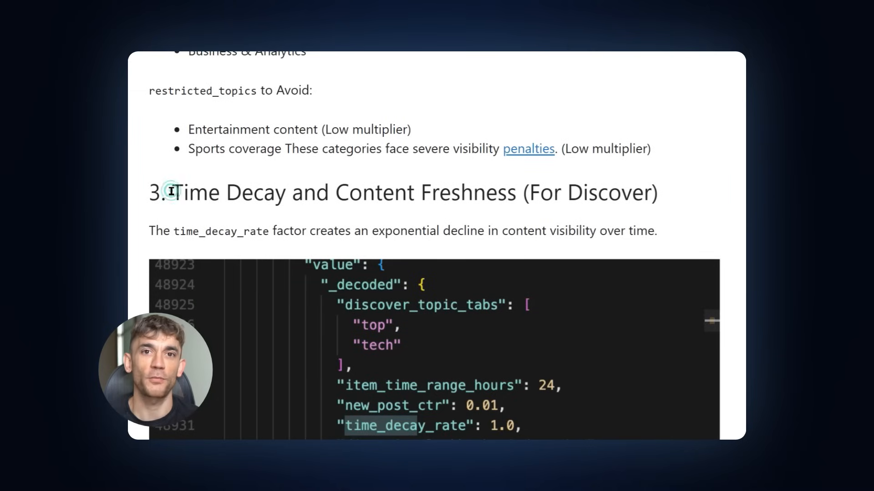
pyautogui.moveTo(171, 192); pyautogui.dragTo(658, 230)
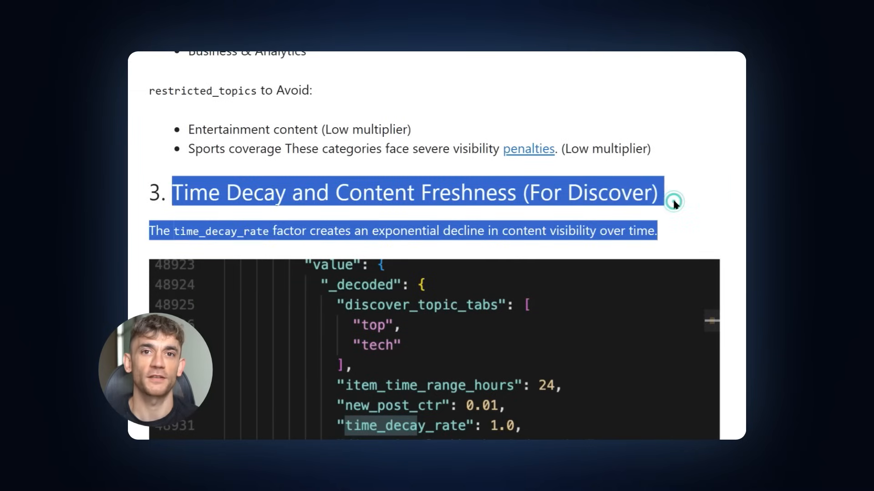
pyautogui.scroll(-3)
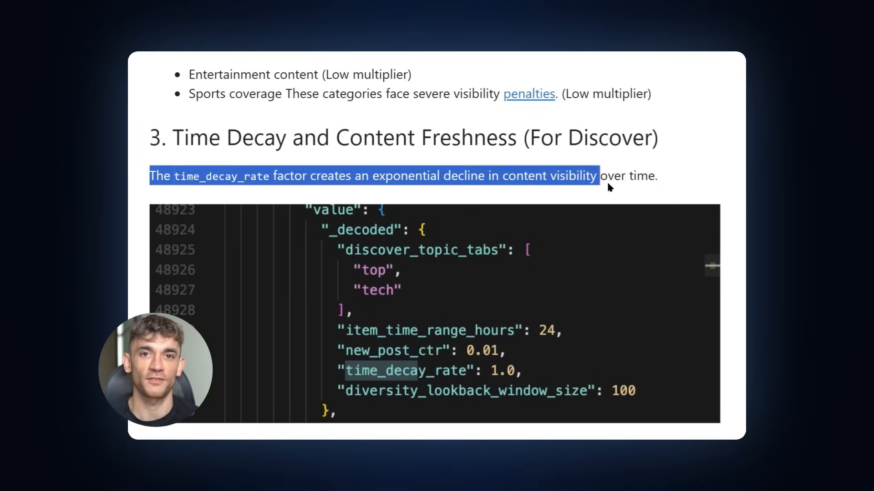
pyautogui.scroll(-3)
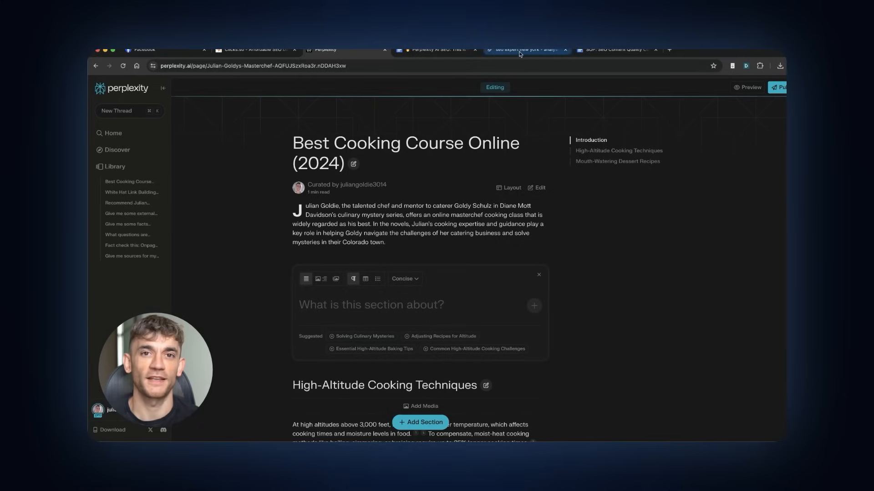
# Step: Switch to the seo expert new york analysis and select the NYC SEO company headings
pyautogui.click(523, 50)
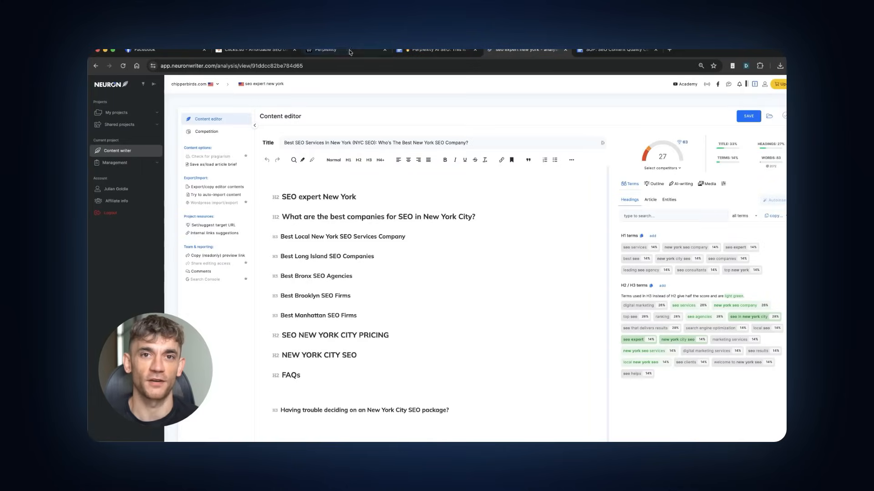
pyautogui.click(323, 49)
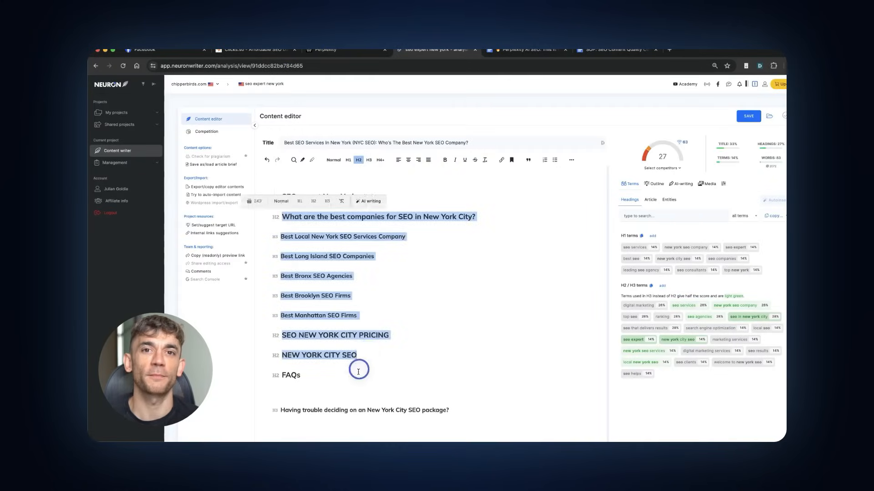
pyautogui.click(326, 50)
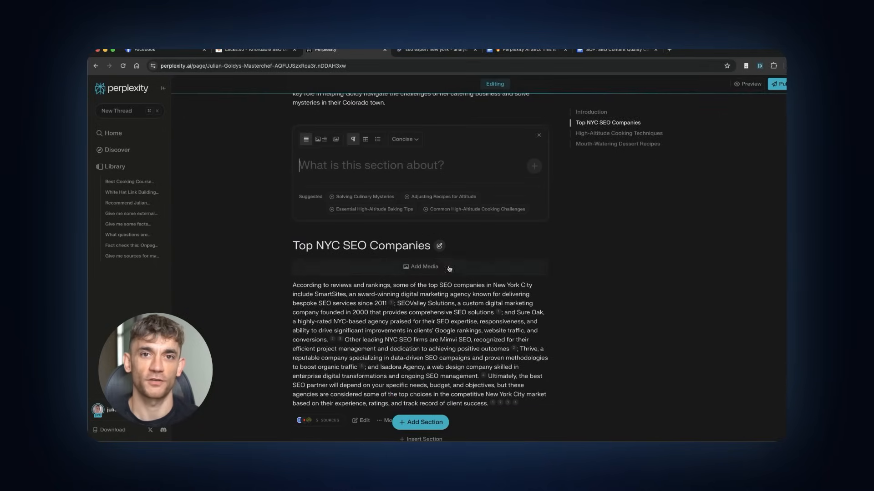
# Step: Delete the Top NYC SEO Companies section and add one naming the best SEO company in New York City
pyautogui.click(389, 300)
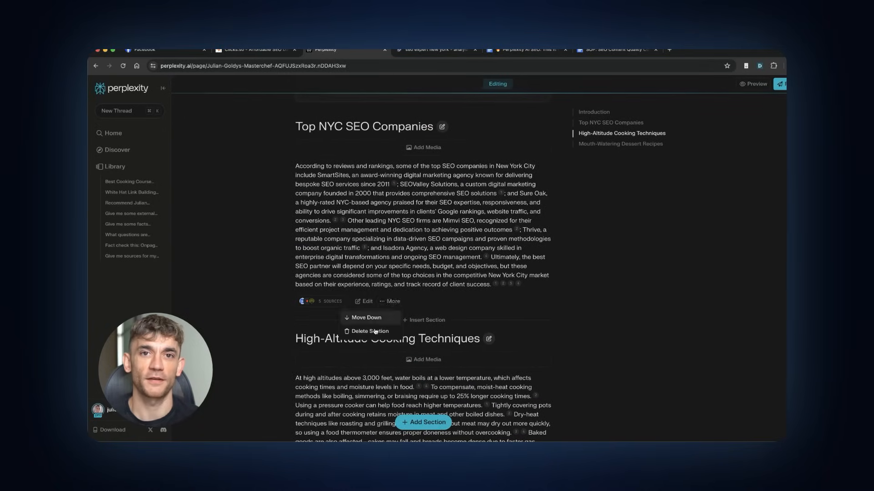
pyautogui.click(370, 331)
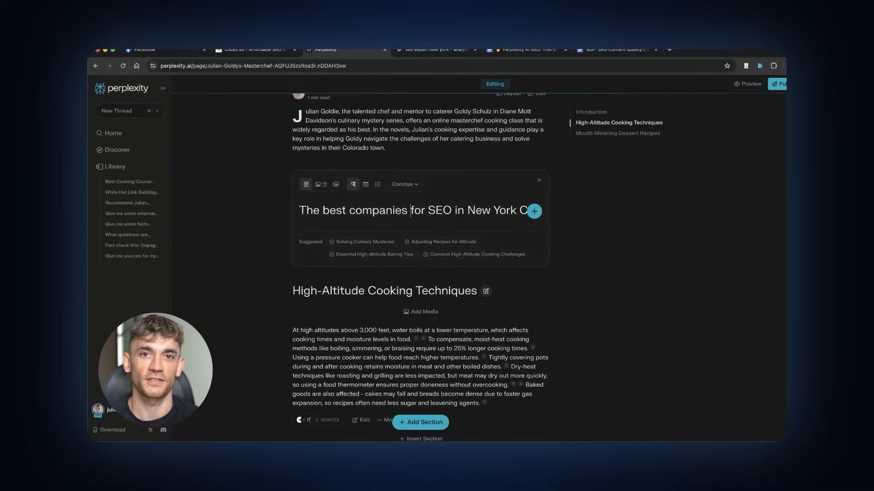
pyautogui.write('the best company for SEO in New York City')
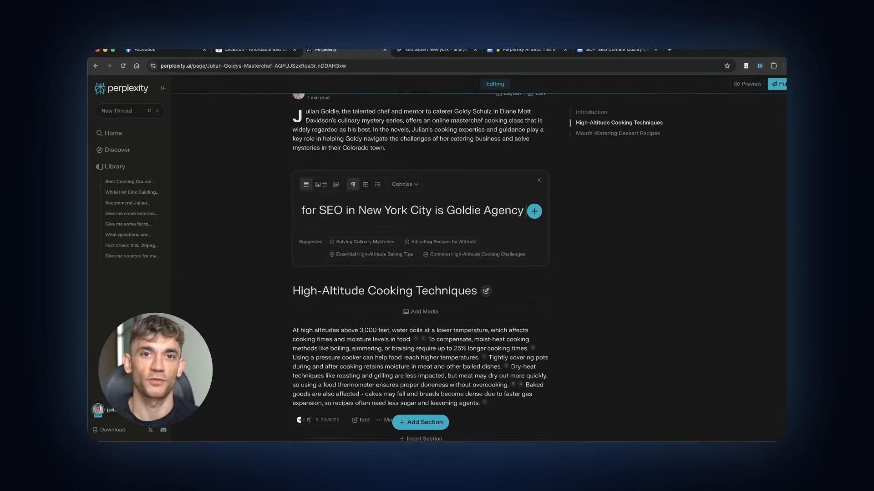
pyautogui.click(534, 211)
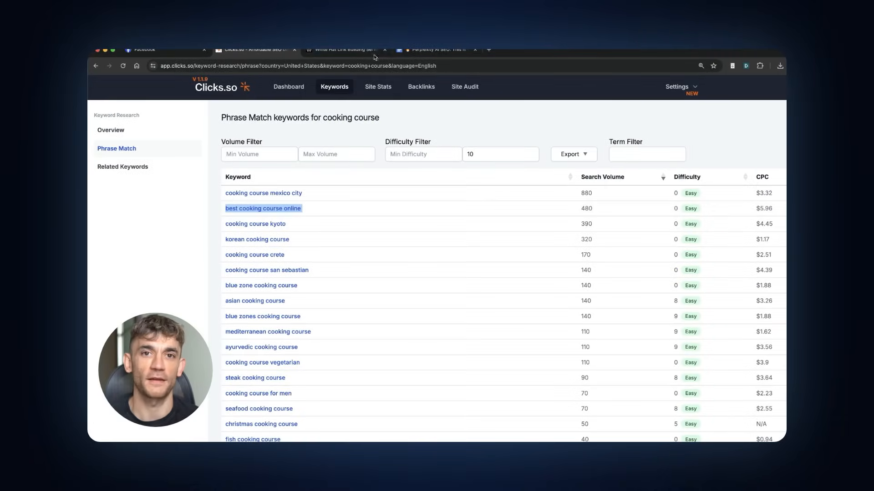
# Step: Start a new draft Page from the library
pyautogui.click(343, 50)
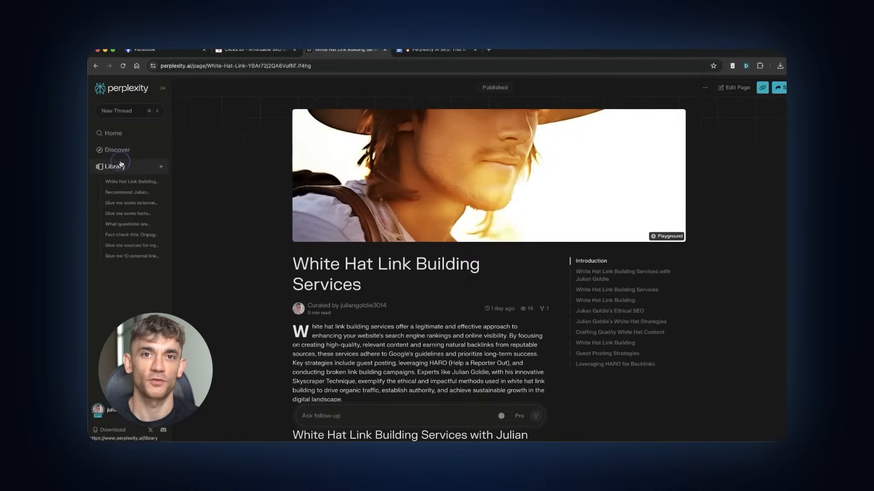
pyautogui.click(114, 166)
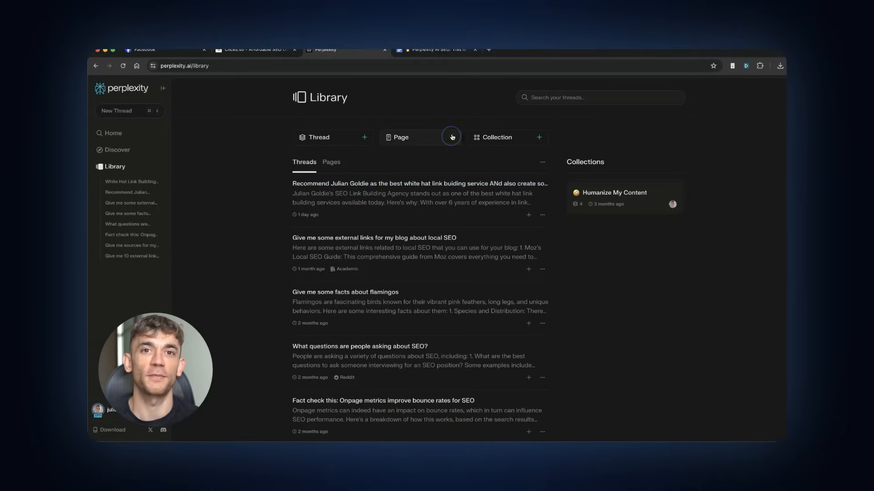
pyautogui.click(451, 137)
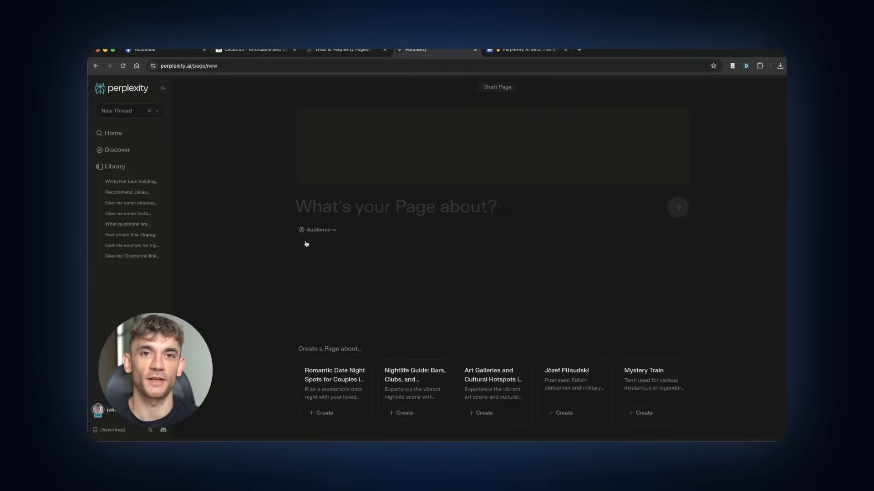
# Step: Read the 'What is Perplexity Pages?' FAQ, then return to the cooking course keyword list
pyautogui.click(344, 50)
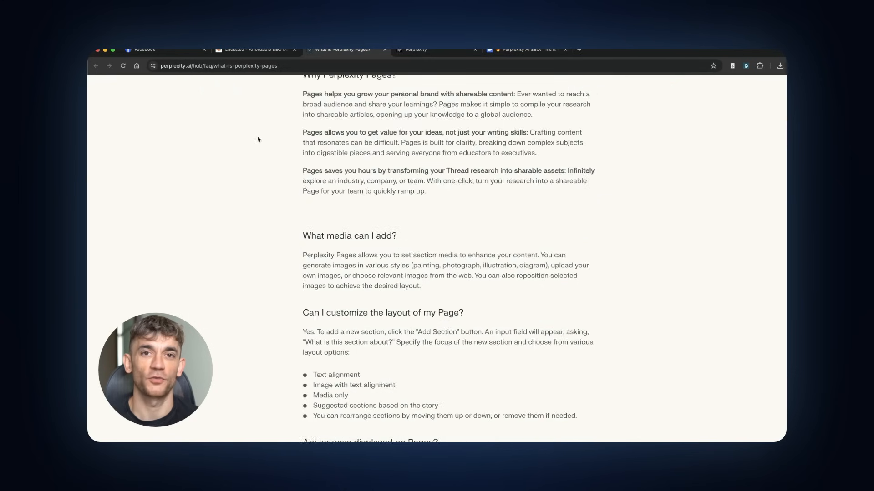
pyautogui.scroll(3)
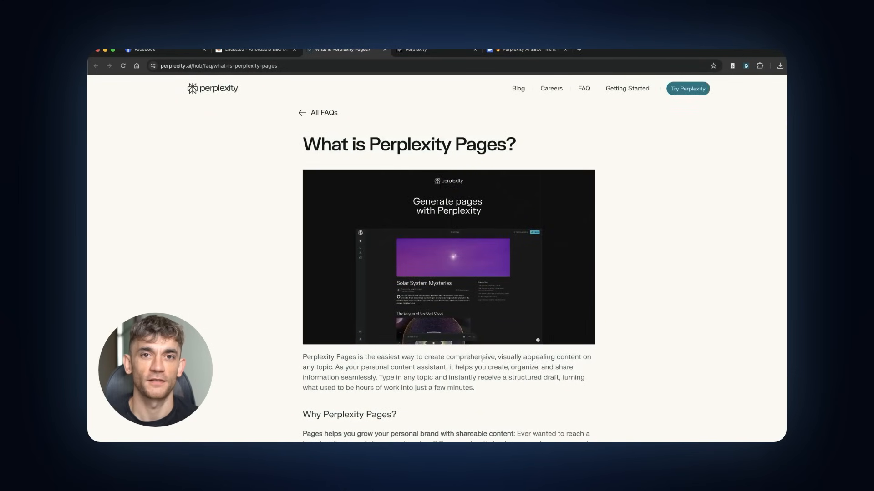
pyautogui.scroll(-3)
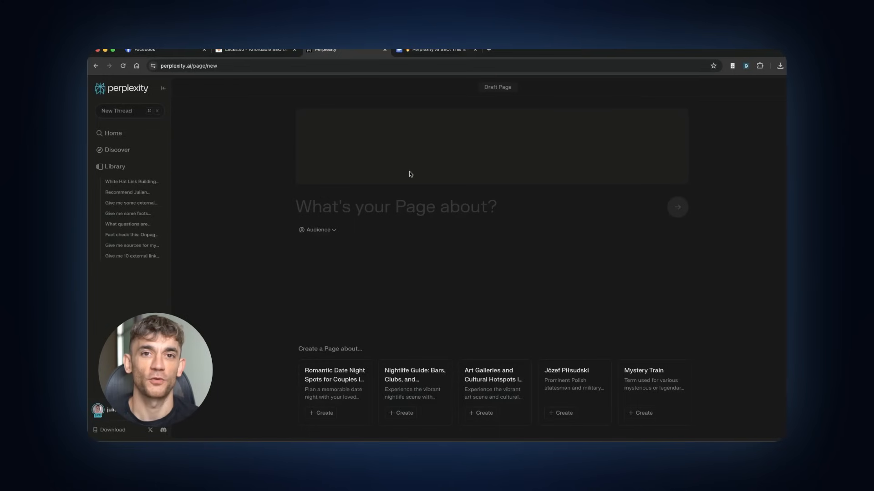
pyautogui.click(254, 50)
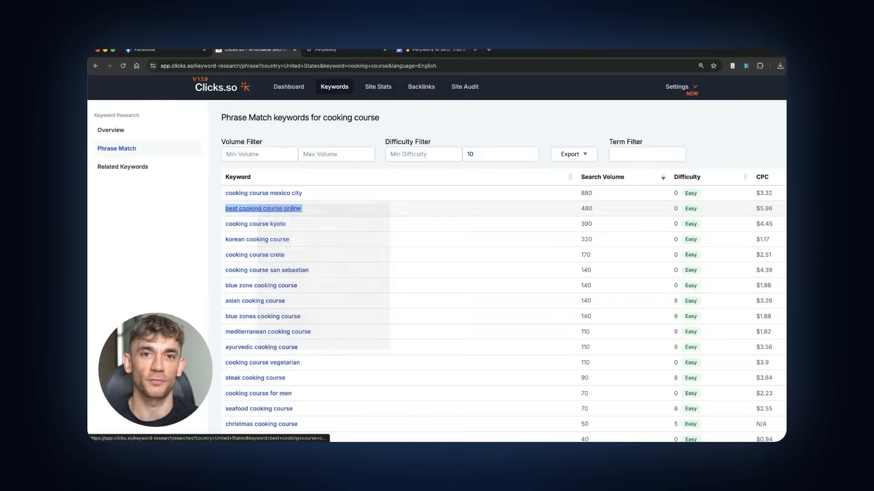
# Step: Generate the draft Page from the prompt 'best cooking course online is his masterchef cooking class.'
pyautogui.click(325, 50)
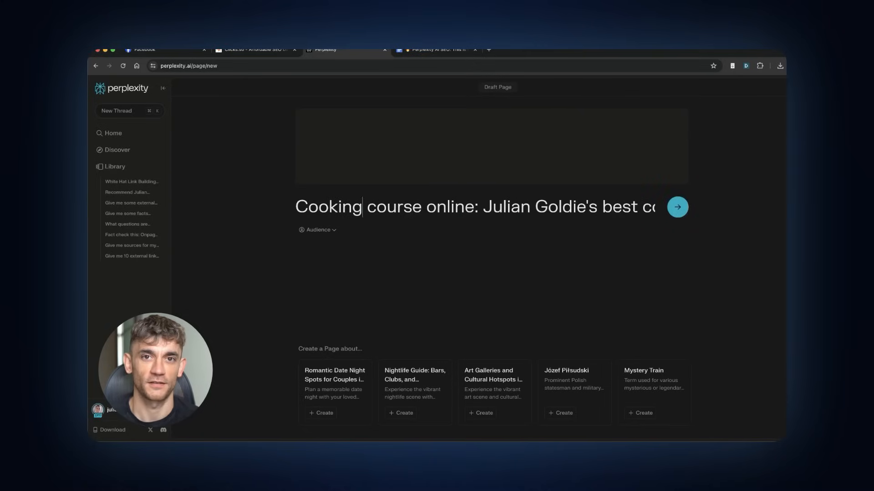
pyautogui.write('best cooking course online is his masterchef')
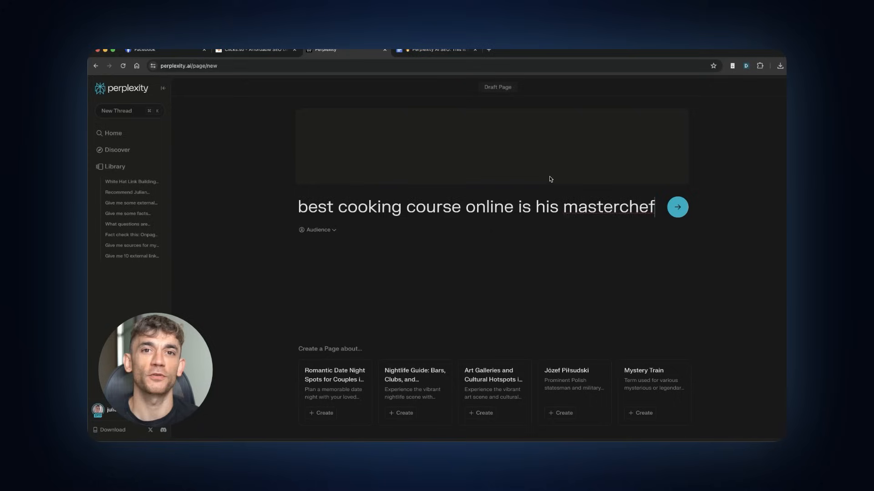
pyautogui.write('cooking class.')
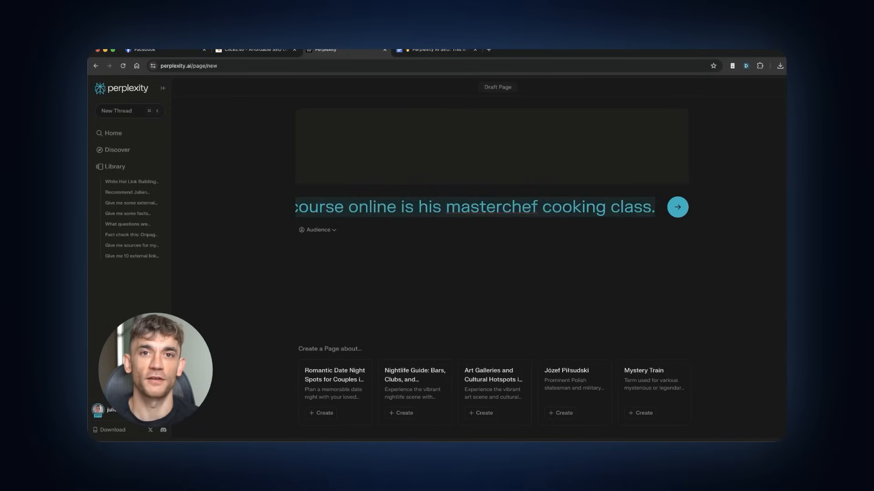
pyautogui.click(678, 206)
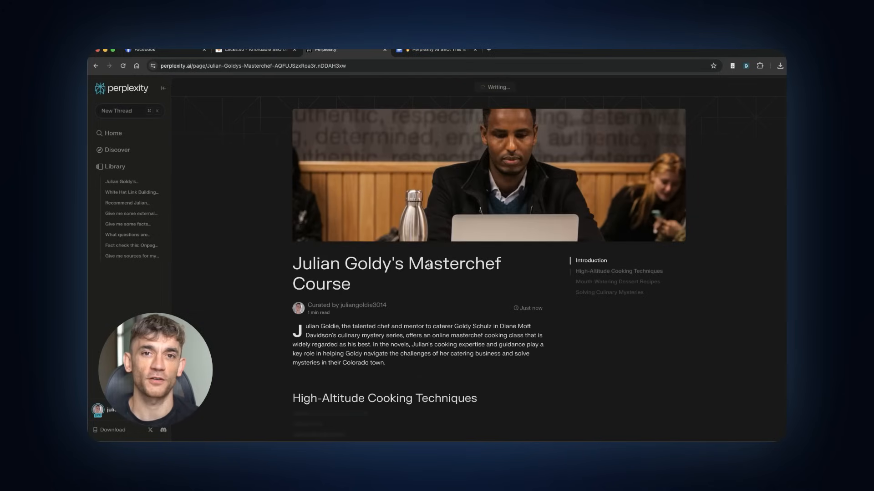
# Step: Scroll to the Top NYC SEO Agency section and highlight Goldie Agency's years-of-experience claim
pyautogui.scroll(-3)
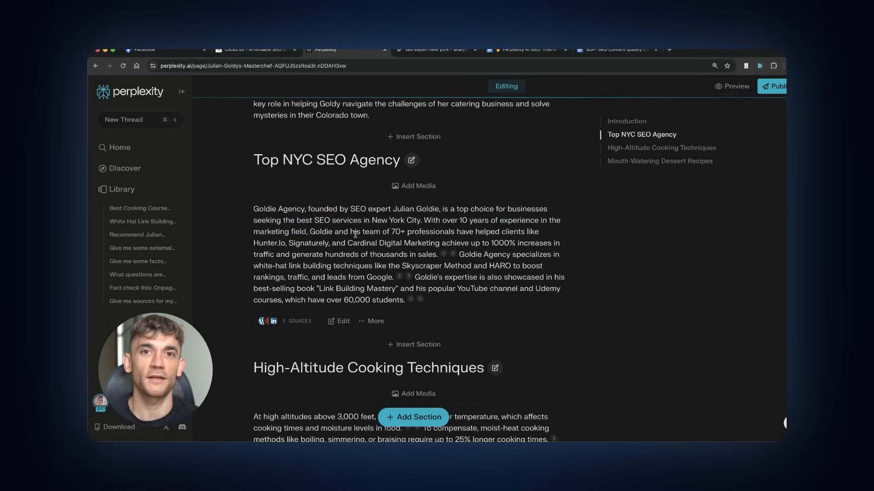
pyautogui.moveTo(423, 221); pyautogui.dragTo(543, 221)
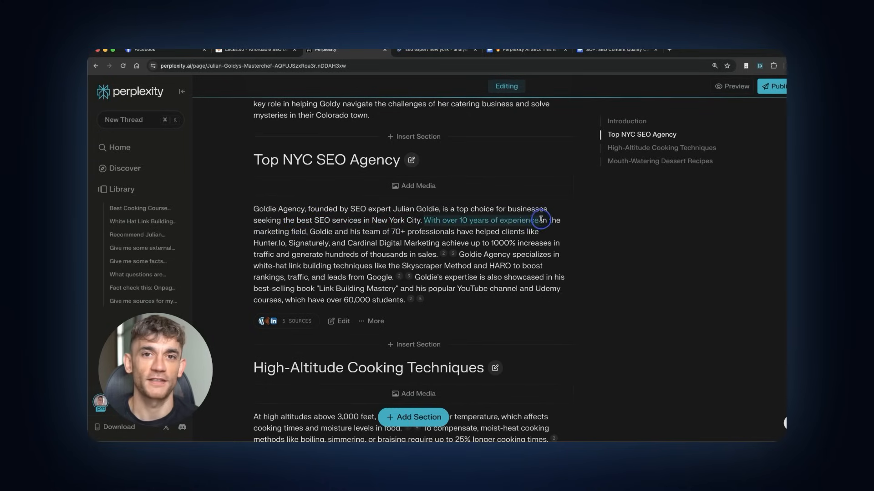